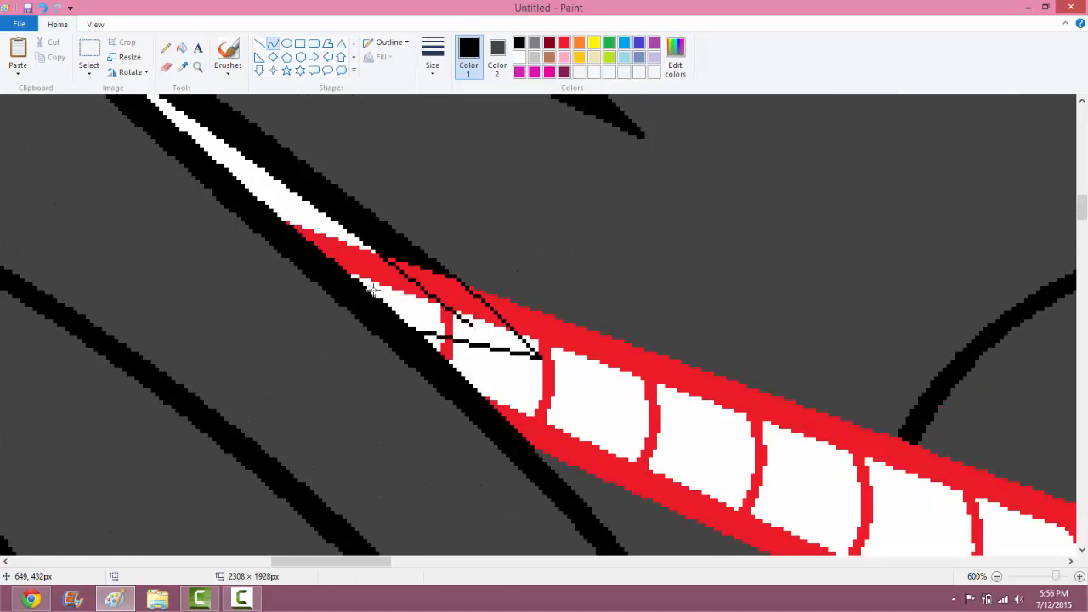
Zoom out from 600% to 50% so the full winged pony base shows beside the Blood Moon reference.
click(996, 577)
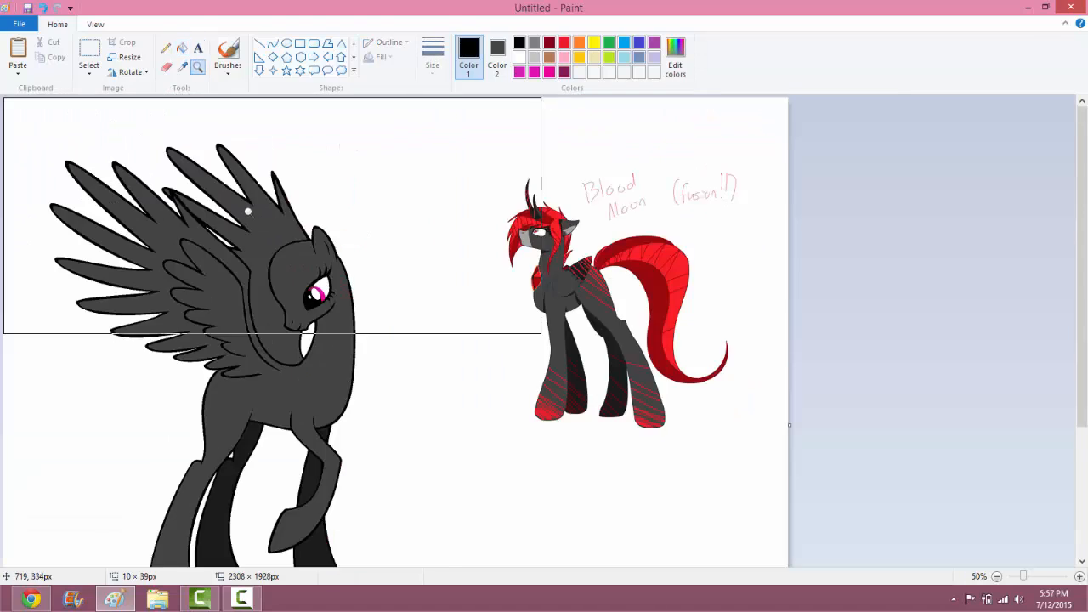